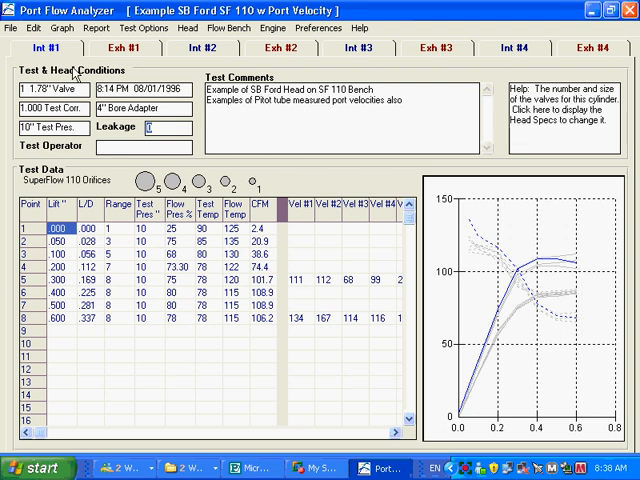
# Graph the averaged intake and exhaust CFM versus valve lift.
pyautogui.click(64, 28)
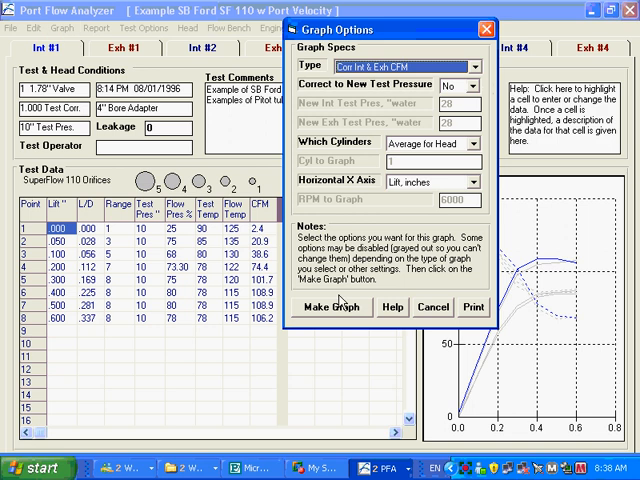
pyautogui.click(336, 308)
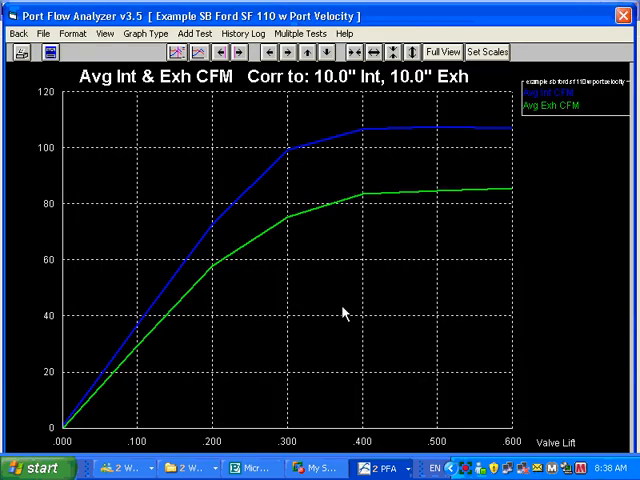
pyautogui.click(68, 32)
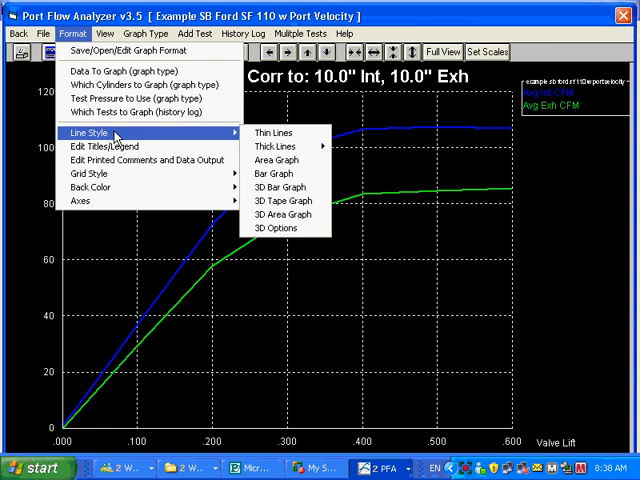
pyautogui.moveTo(284, 132)
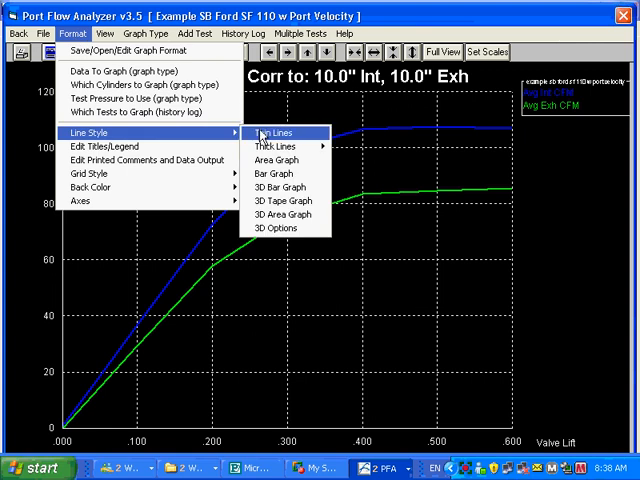
pyautogui.moveTo(278, 148)
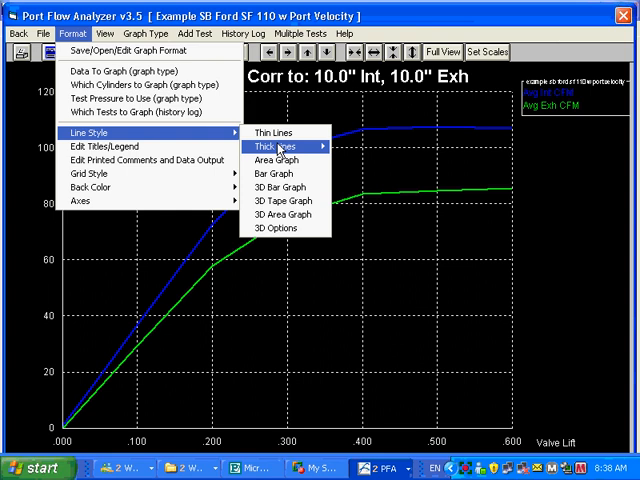
# Restyle the CFM curves with the thickest lines, then as a filled area graph.
pyautogui.click(276, 148)
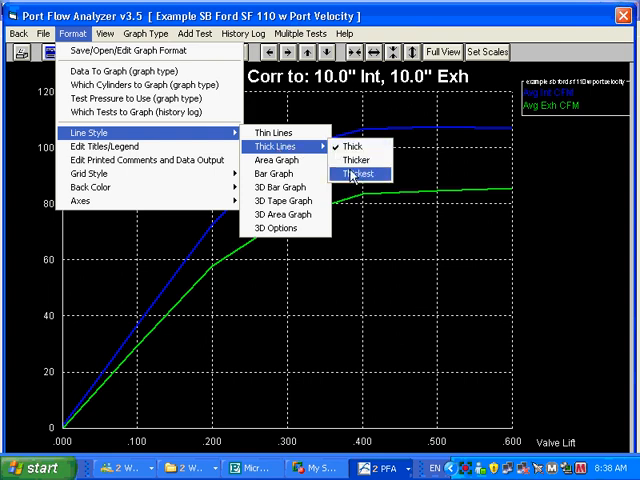
pyautogui.click(352, 174)
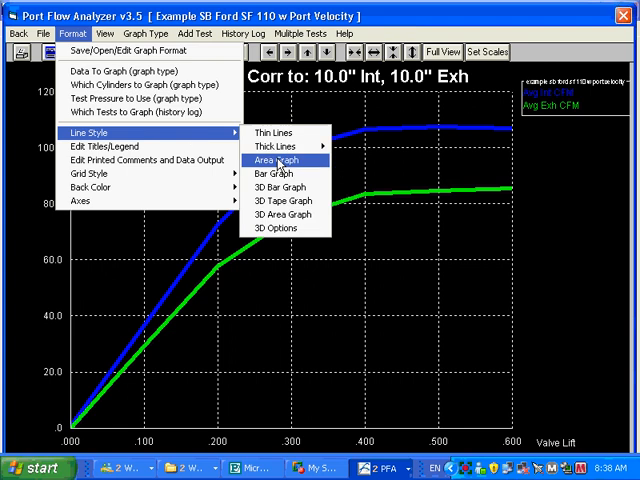
pyautogui.click(288, 160)
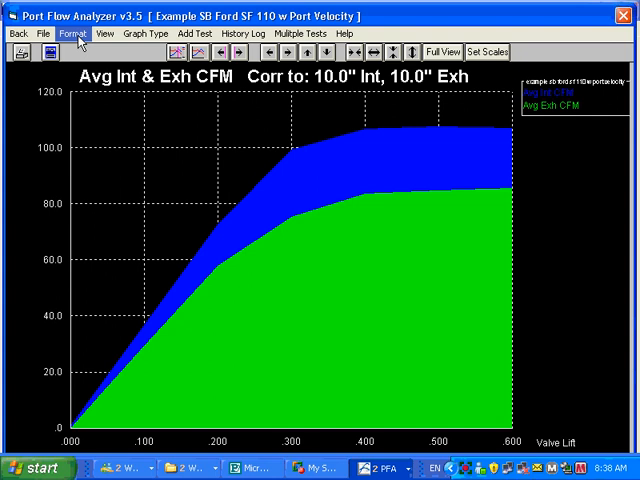
# Cycle the CFM graph through bar and 3D tape styles to a 3D area graph.
pyautogui.click(72, 32)
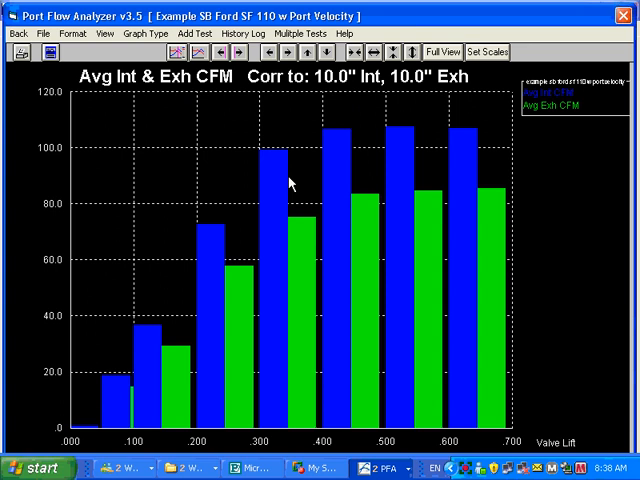
pyautogui.click(68, 32)
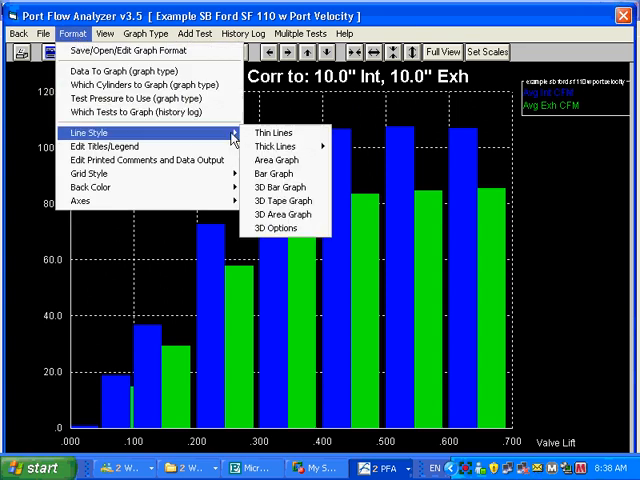
pyautogui.click(284, 216)
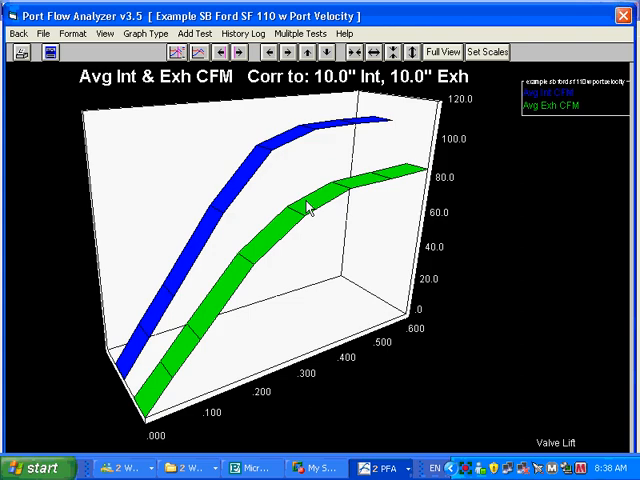
pyautogui.moveTo(280, 188)
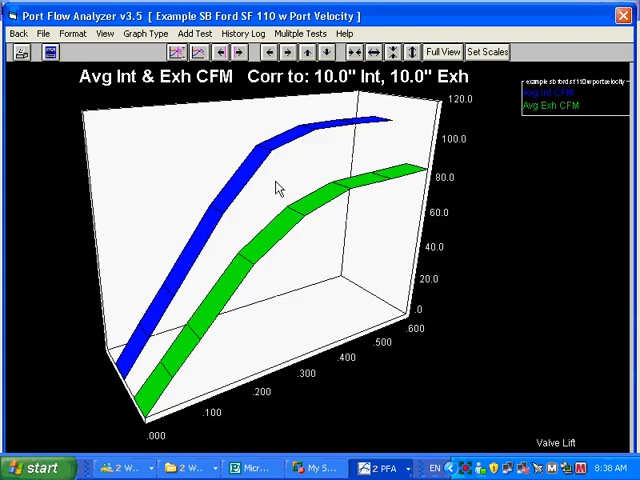
pyautogui.moveTo(70, 32)
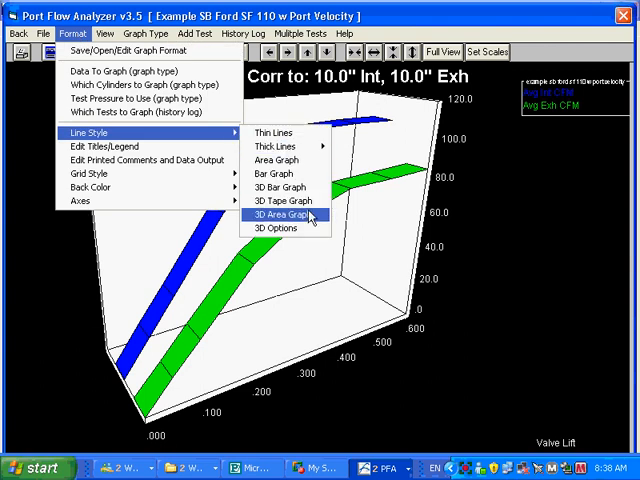
pyautogui.click(284, 212)
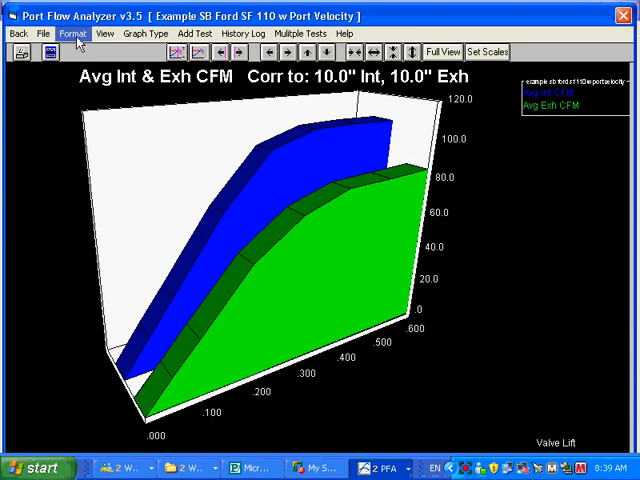
# Open the 3D Graph Specs showing rotation 30, eye level 20, depth 100, perspective 30.
pyautogui.click(74, 32)
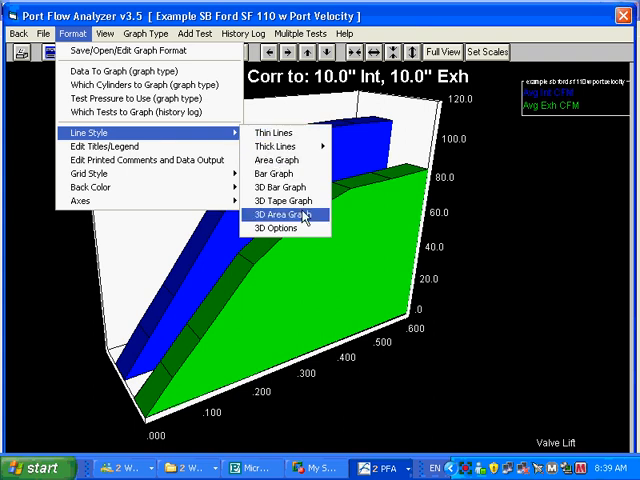
pyautogui.moveTo(290, 228)
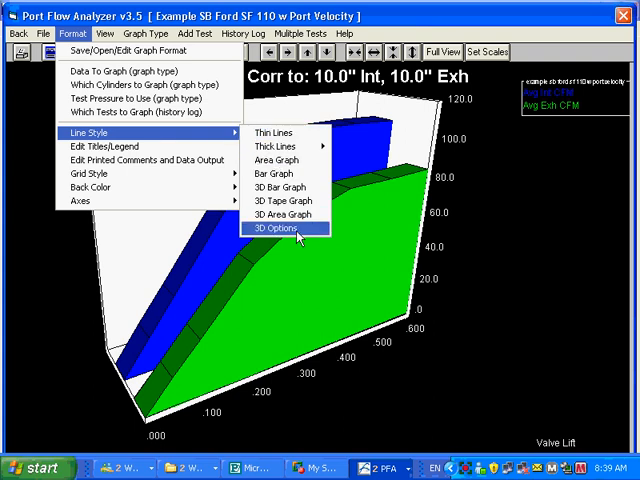
pyautogui.click(280, 228)
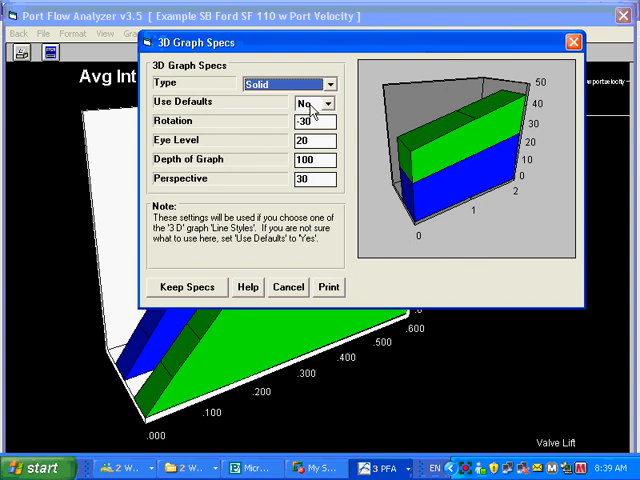
pyautogui.click(330, 102)
pyautogui.write('30')
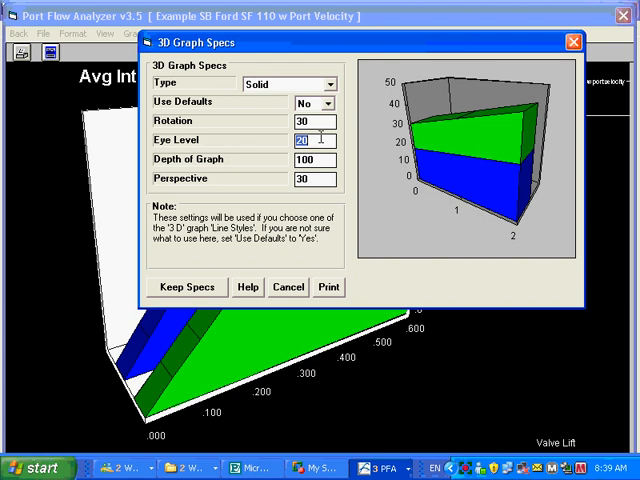
pyautogui.write('-2')
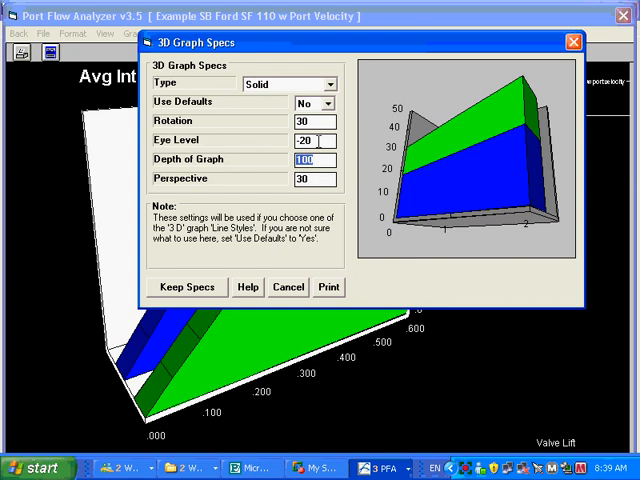
pyautogui.write('20')
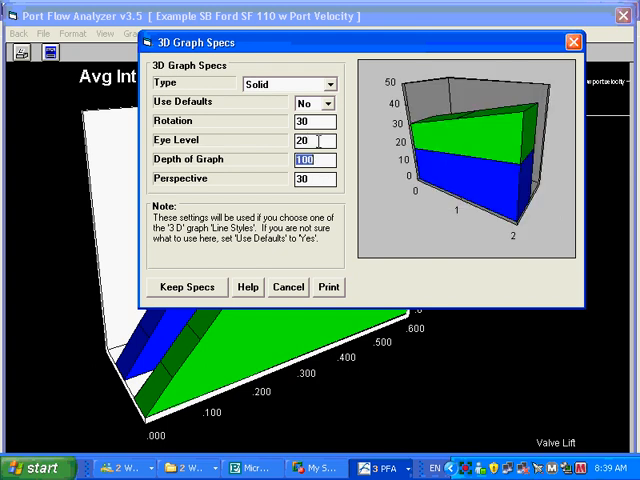
pyautogui.click(316, 120)
pyautogui.write('-30')
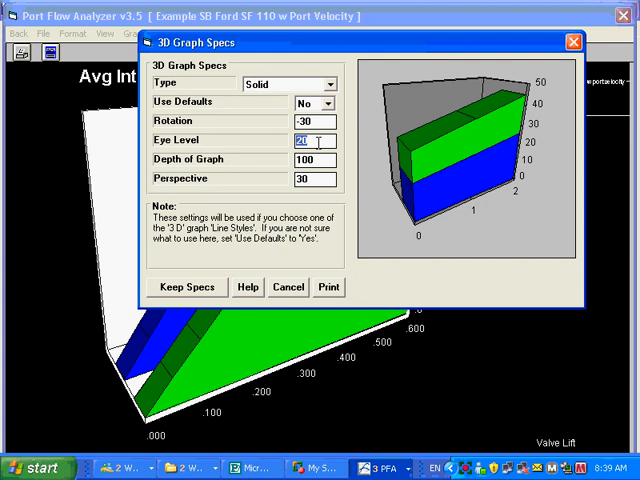
pyautogui.click(316, 160)
pyautogui.write('20')
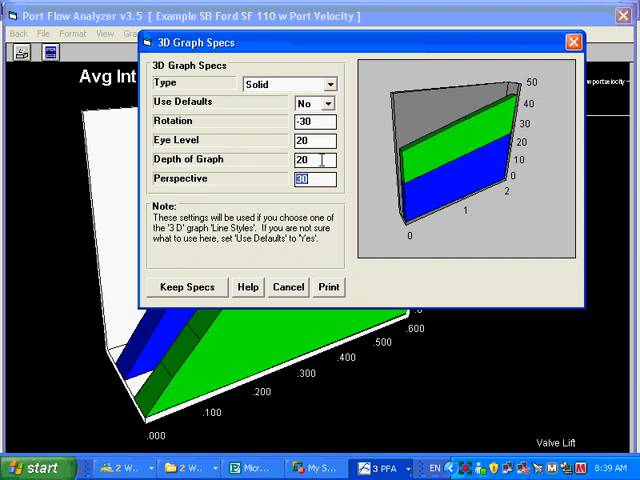
pyautogui.moveTo(324, 170)
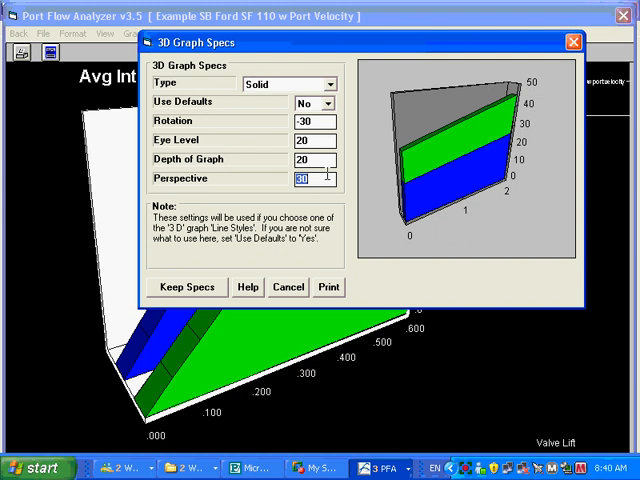
pyautogui.click(310, 160)
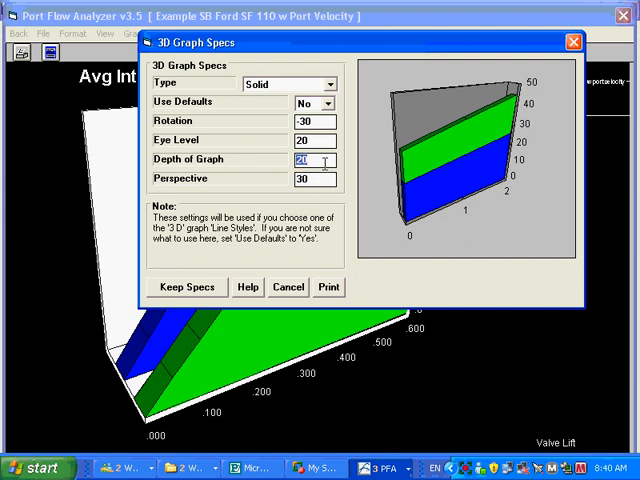
pyautogui.write('100')
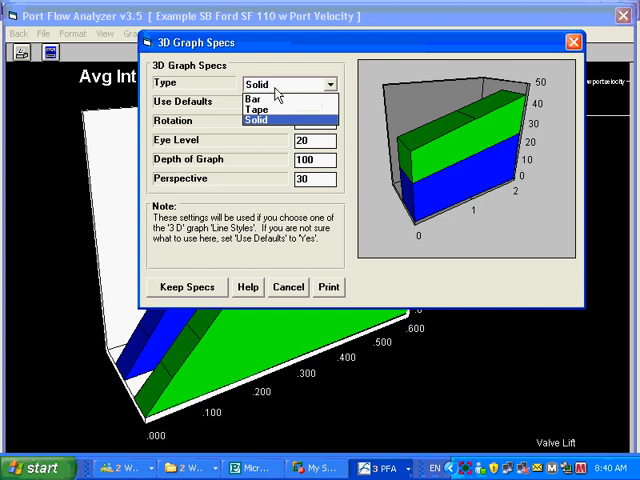
# Choose the Tape 3D type and try the default 3D view settings.
pyautogui.click(260, 98)
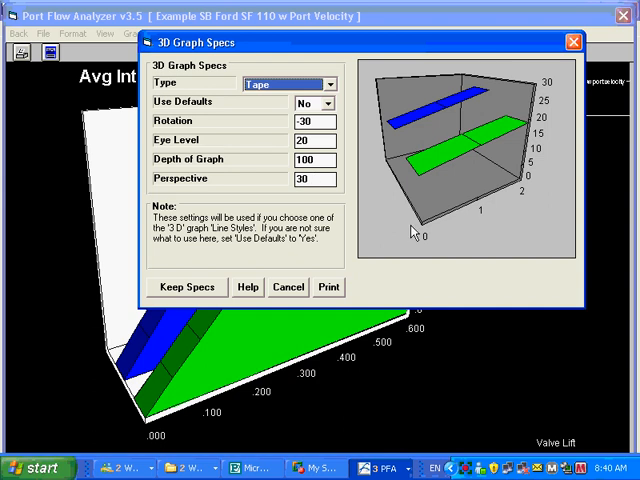
pyautogui.moveTo(432, 230)
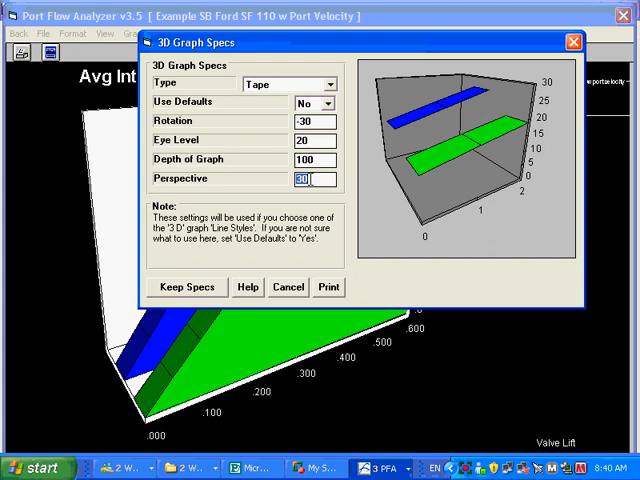
pyautogui.write('60')
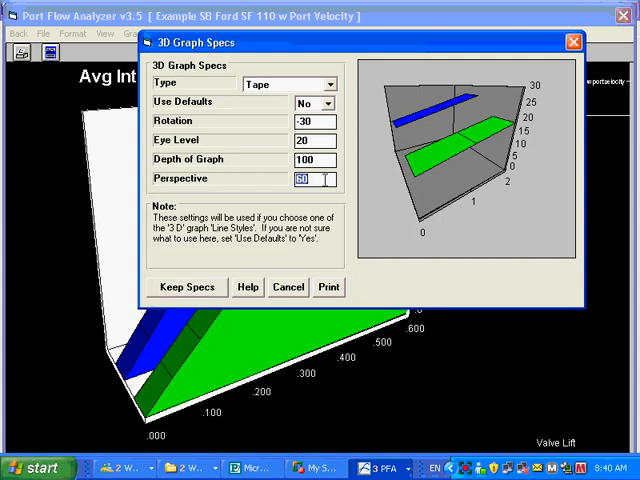
pyautogui.click(326, 102)
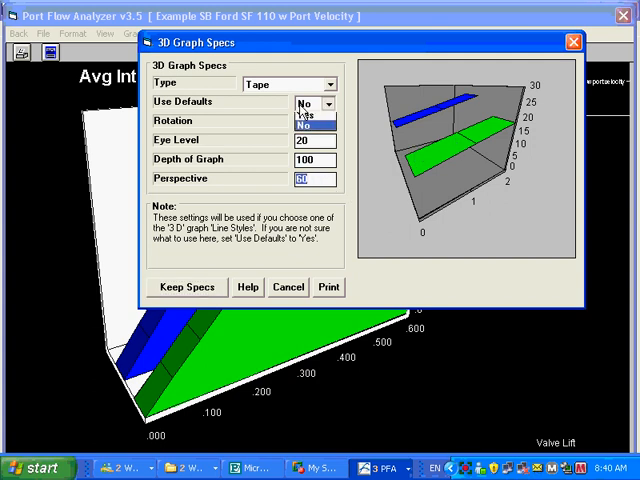
pyautogui.click(304, 102)
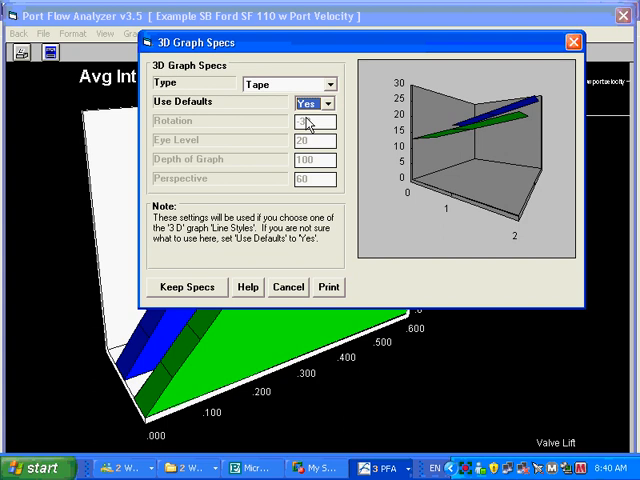
# Return to custom settings with perspective 30 and keep the 3D tape specs.
pyautogui.click(328, 102)
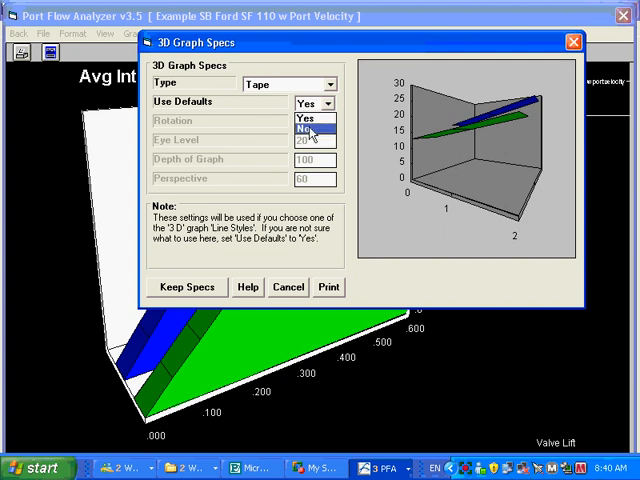
pyautogui.click(312, 128)
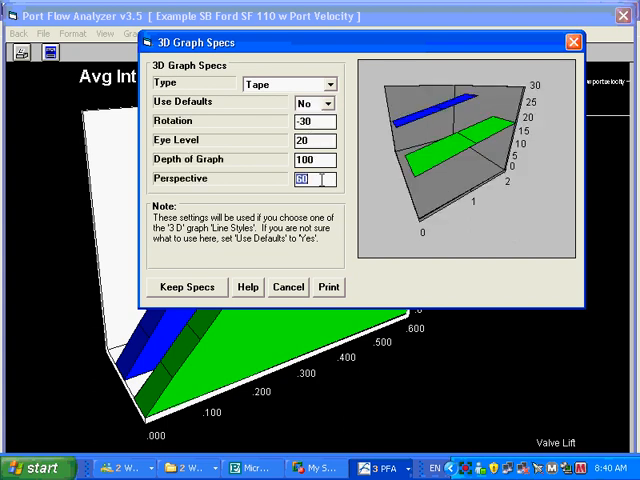
pyautogui.write('30')
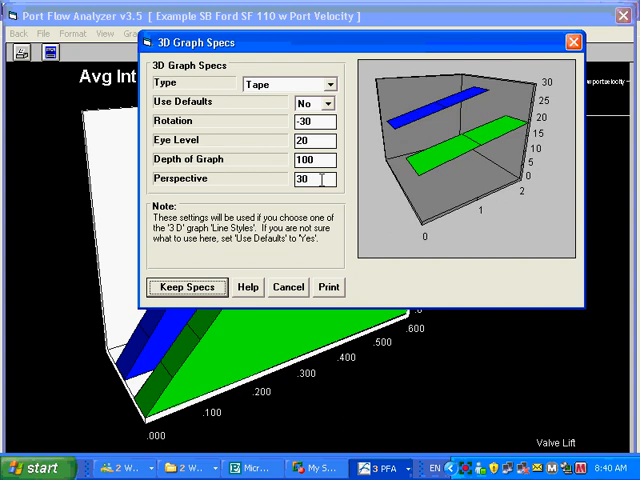
pyautogui.click(186, 288)
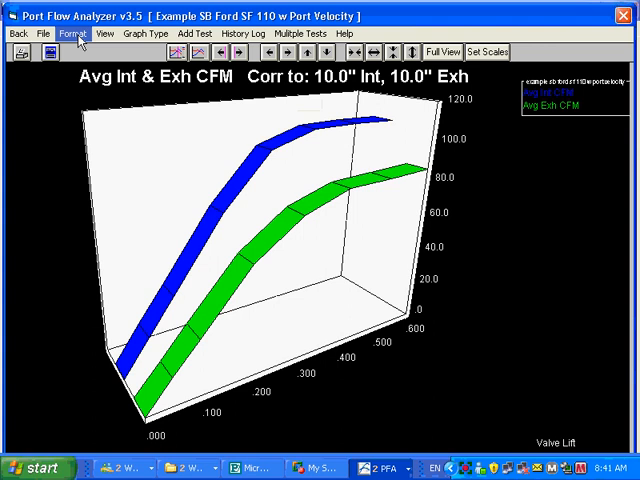
# Set Which Cylinders to All Cylinders so each cylinder's CFM is graphed separately.
pyautogui.click(72, 32)
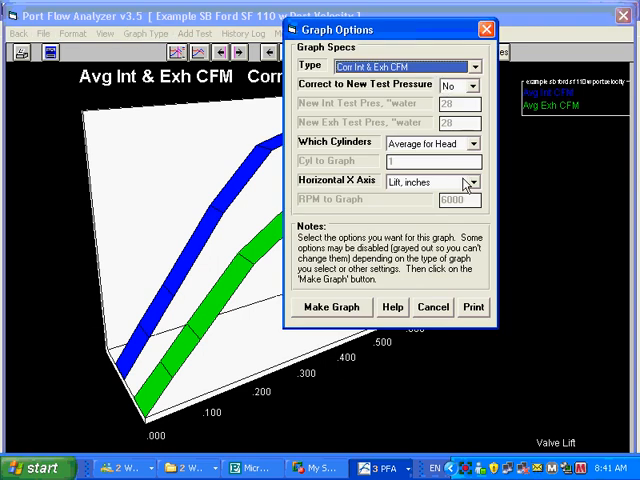
pyautogui.click(474, 144)
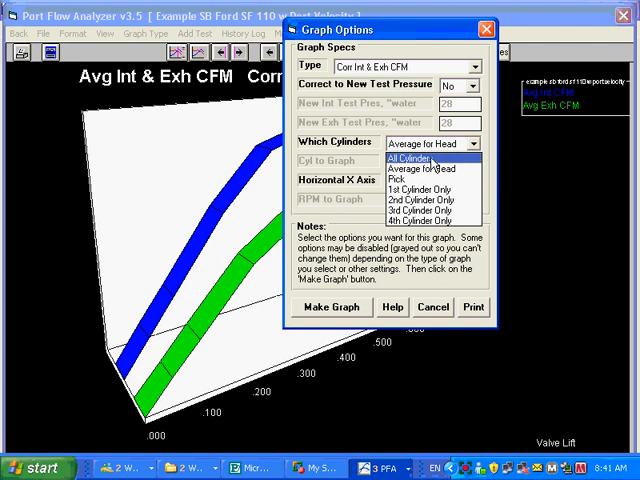
pyautogui.click(332, 308)
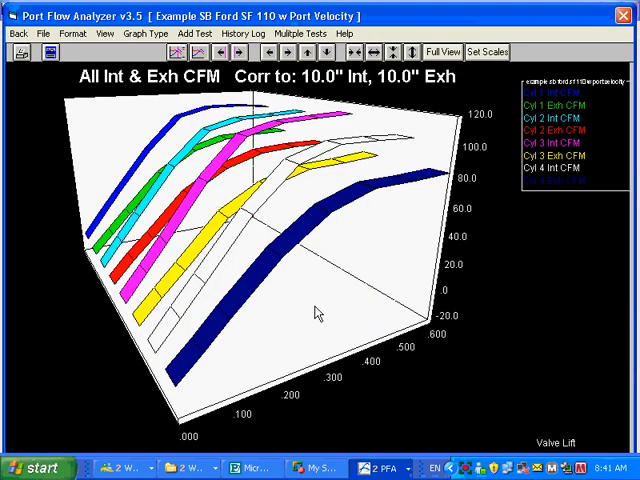
pyautogui.moveTo(308, 298)
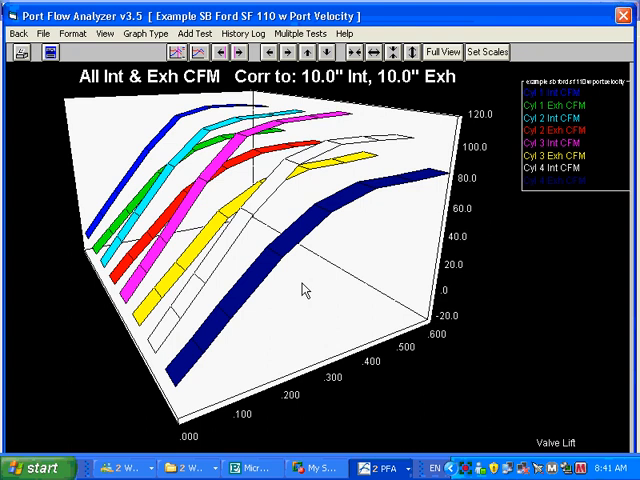
pyautogui.moveTo(216, 164)
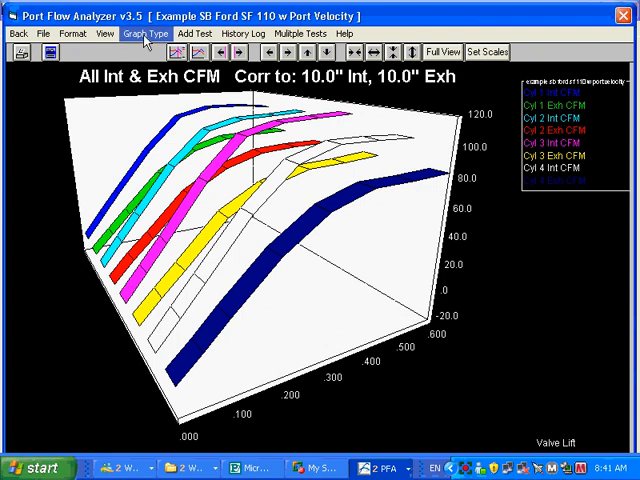
pyautogui.click(148, 32)
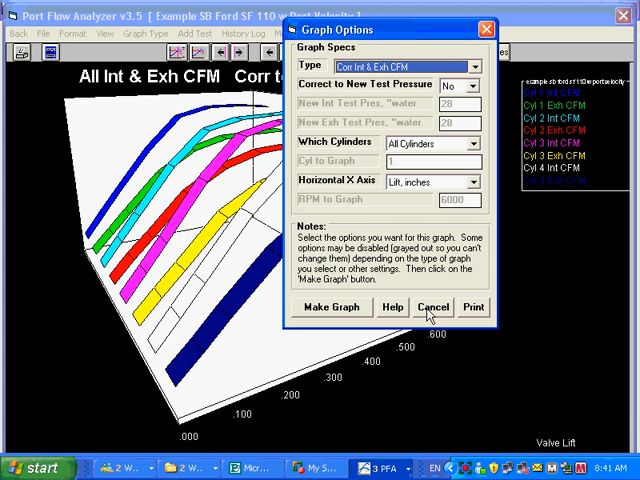
pyautogui.click(432, 308)
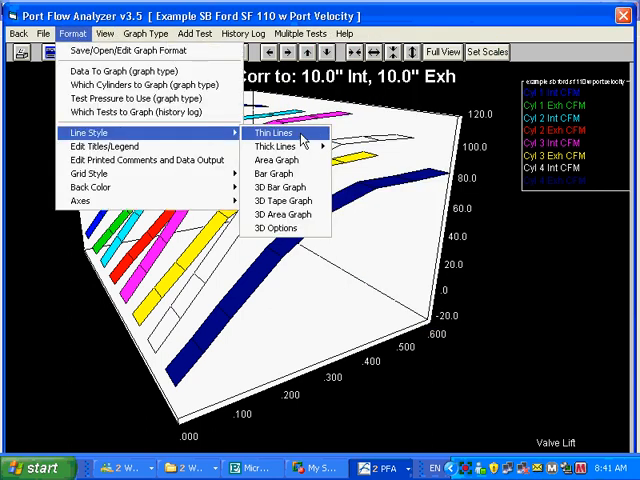
# Redraw the per-cylinder CFM graph with thin lines showing all eight curves.
pyautogui.click(264, 132)
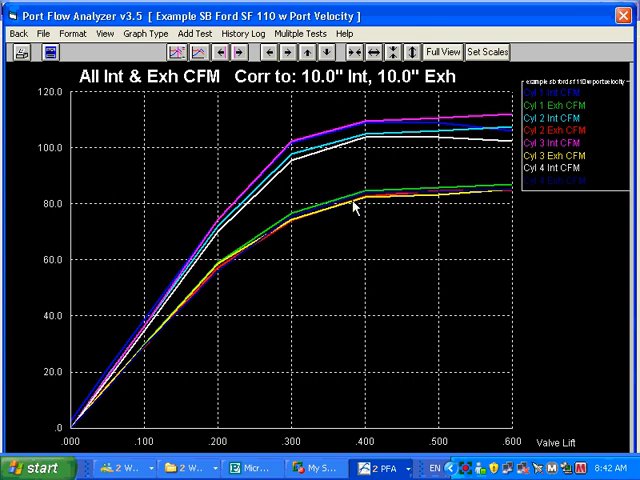
pyautogui.moveTo(424, 184)
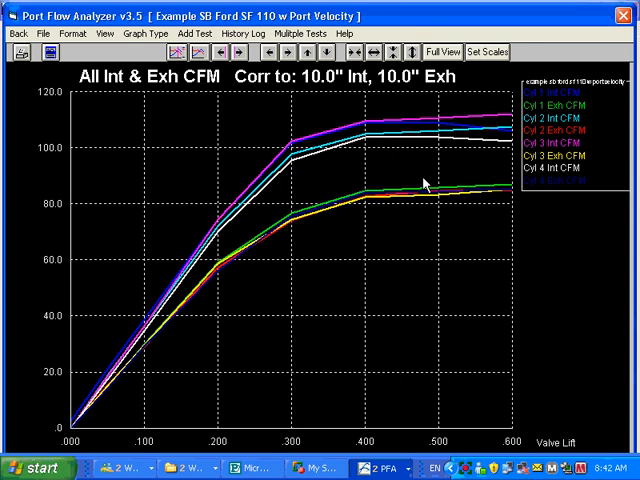
pyautogui.moveTo(536, 96)
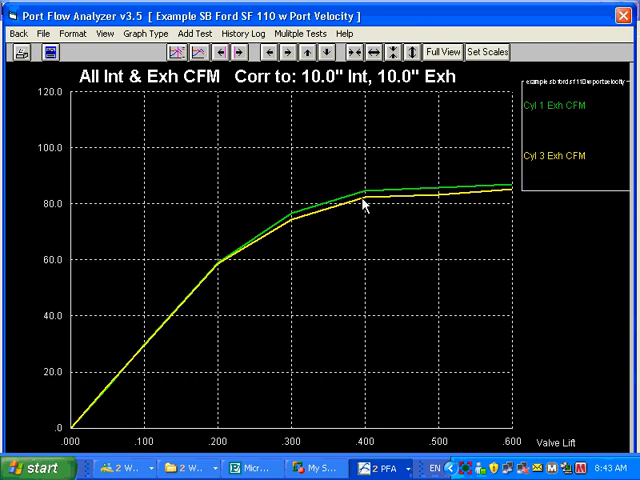
pyautogui.moveTo(596, 144)
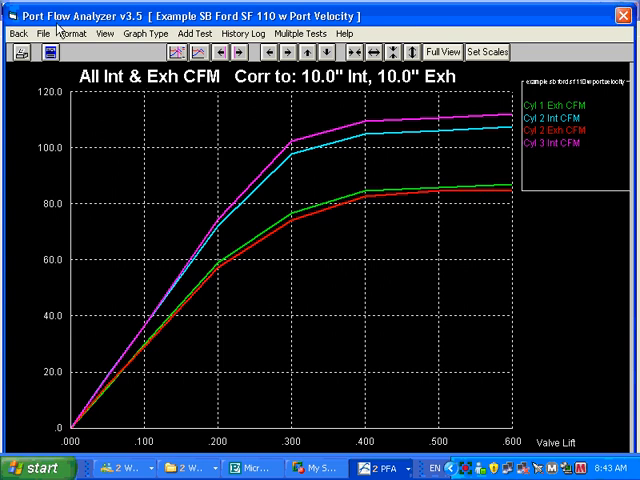
pyautogui.click(104, 32)
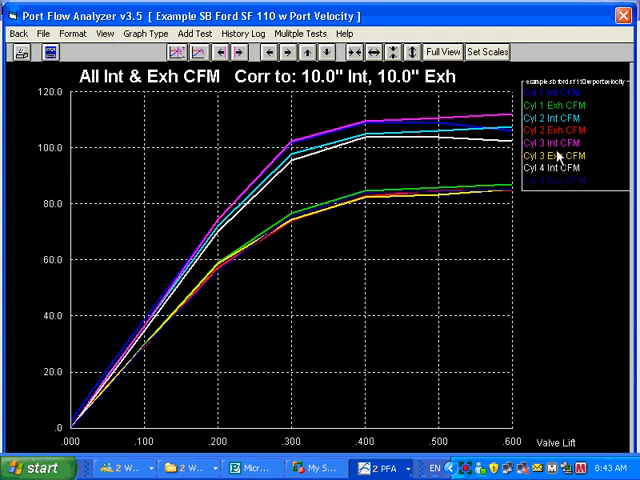
pyautogui.moveTo(558, 156)
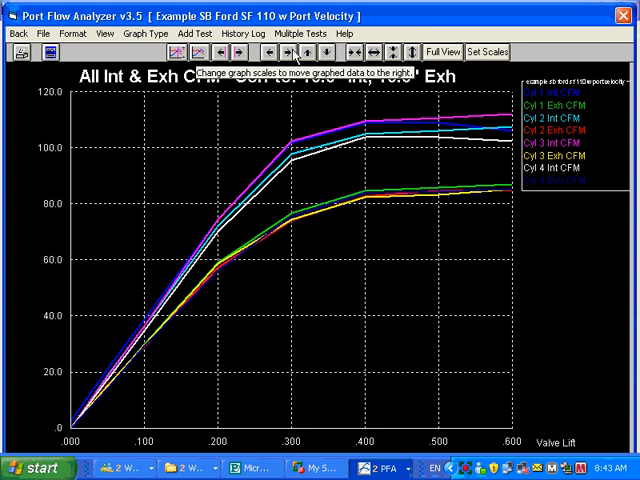
# Open the Test History log of saved flow tests and browse its columns.
pyautogui.click(230, 32)
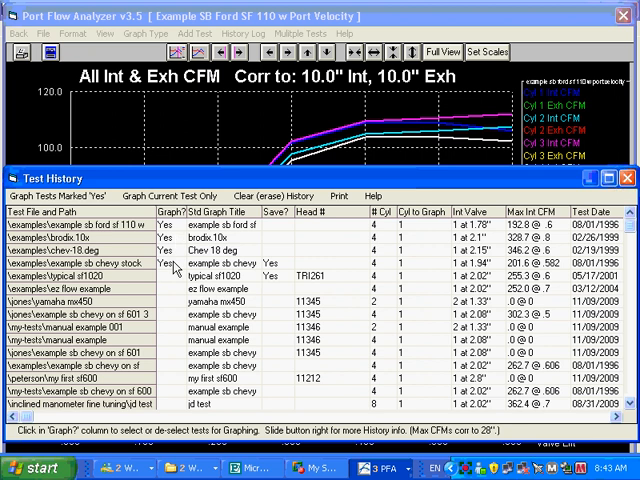
pyautogui.moveTo(178, 338)
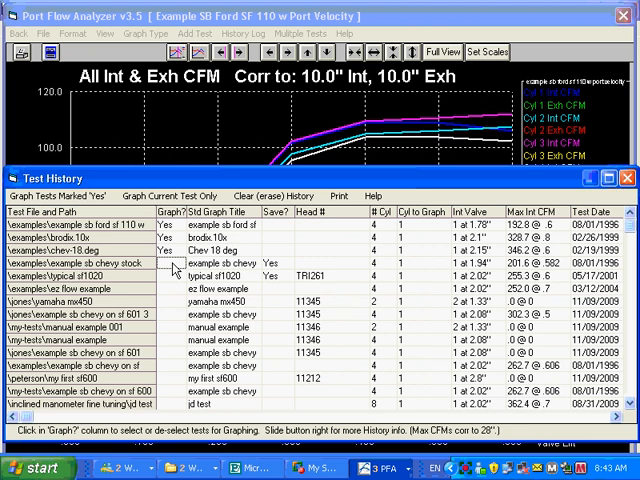
pyautogui.click(164, 264)
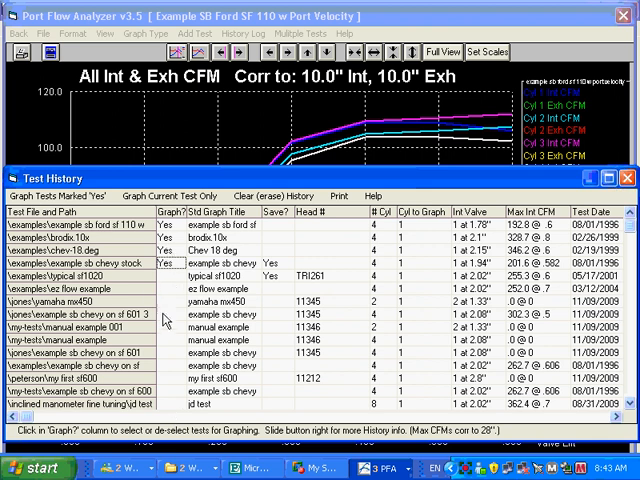
pyautogui.moveTo(564, 324)
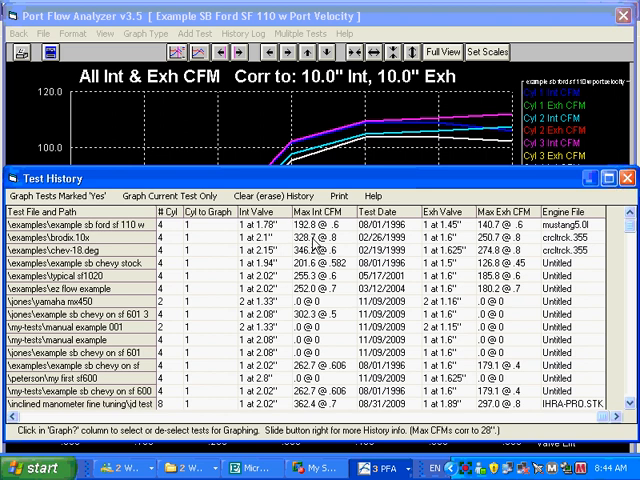
pyautogui.moveTo(478, 250)
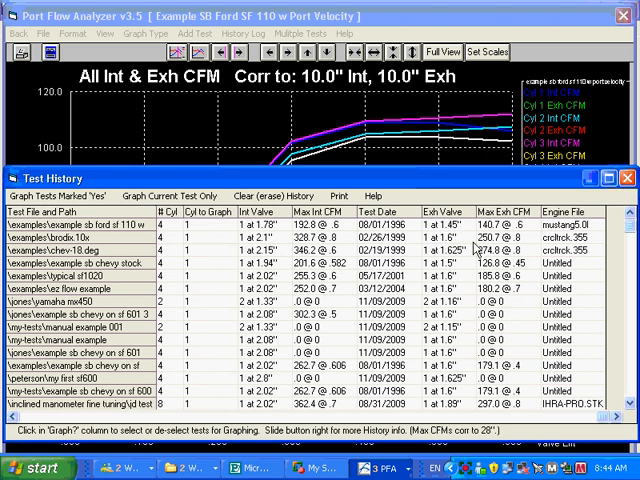
pyautogui.moveTo(476, 250)
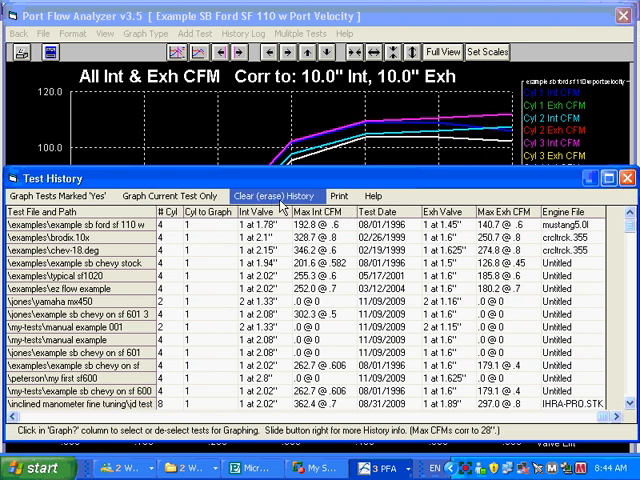
pyautogui.moveTo(60, 194)
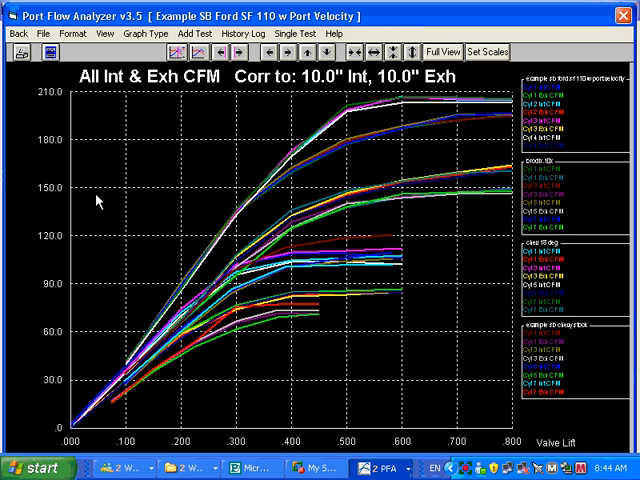
pyautogui.moveTo(258, 108)
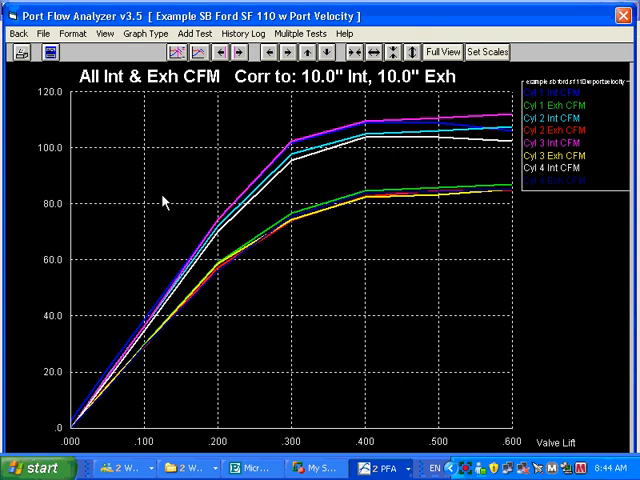
pyautogui.moveTo(552, 108)
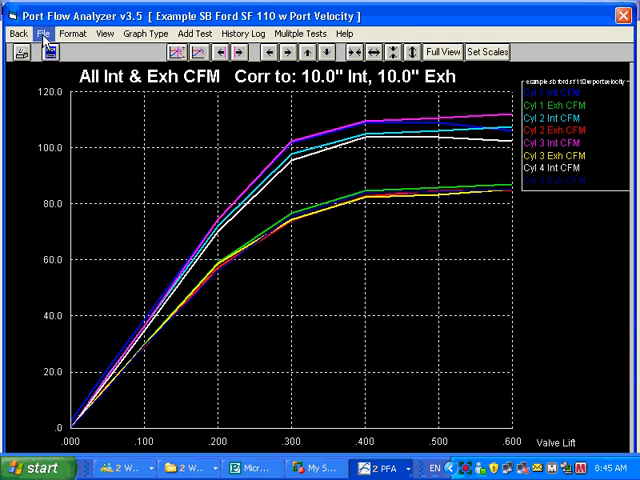
pyautogui.click(42, 32)
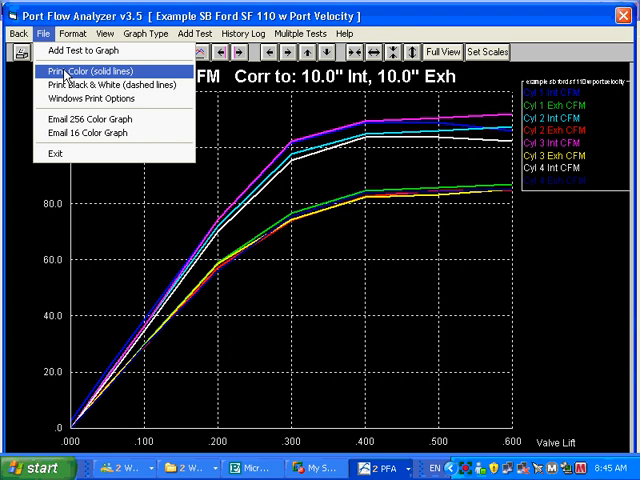
pyautogui.moveTo(100, 84)
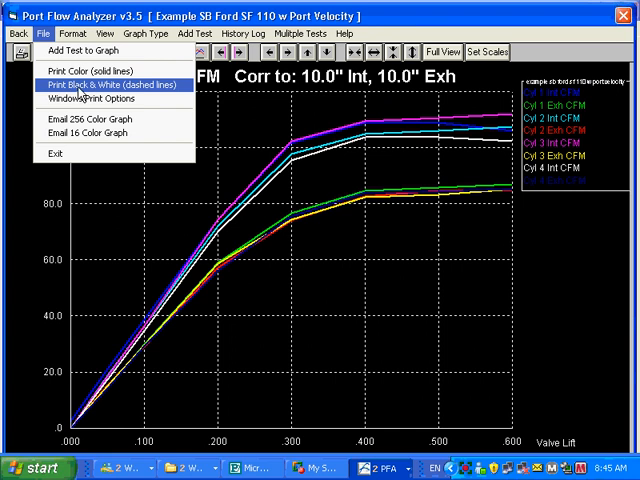
pyautogui.moveTo(84, 98)
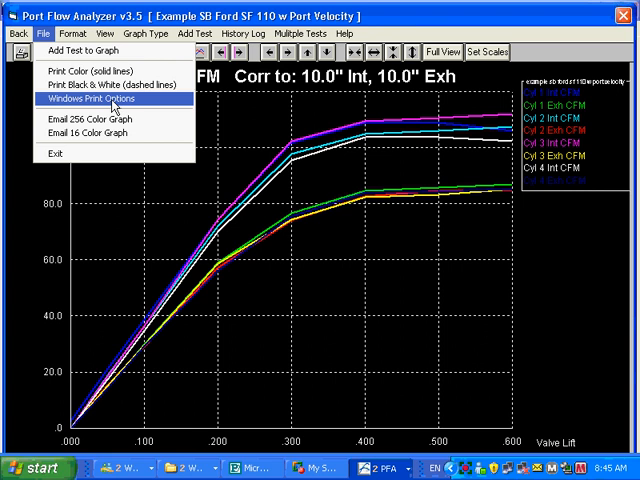
pyautogui.click(88, 98)
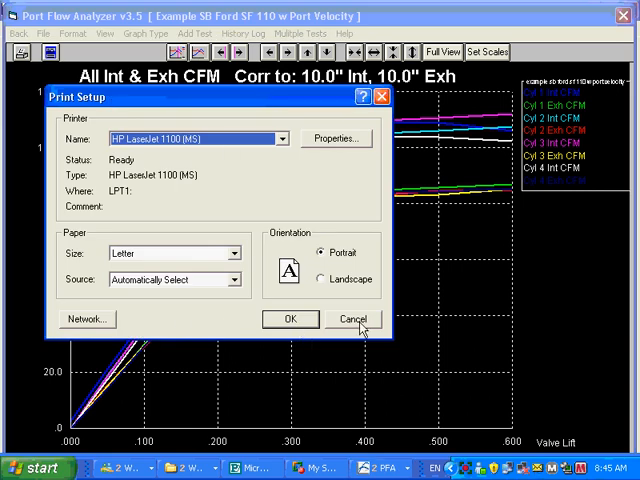
pyautogui.click(352, 318)
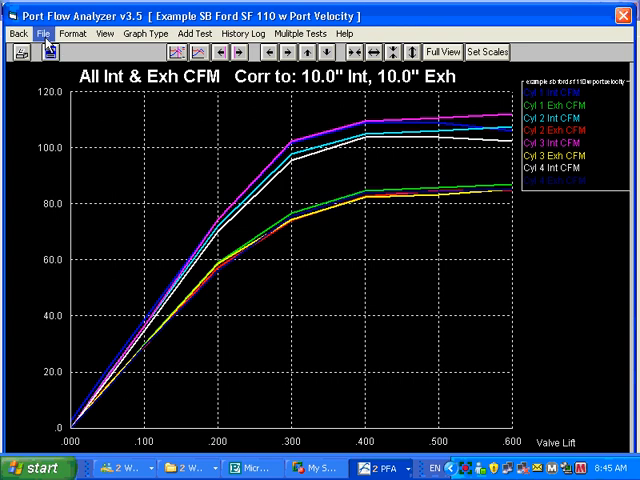
# Start emailing the CFM graph as a 256-colour image from the File menu.
pyautogui.click(44, 32)
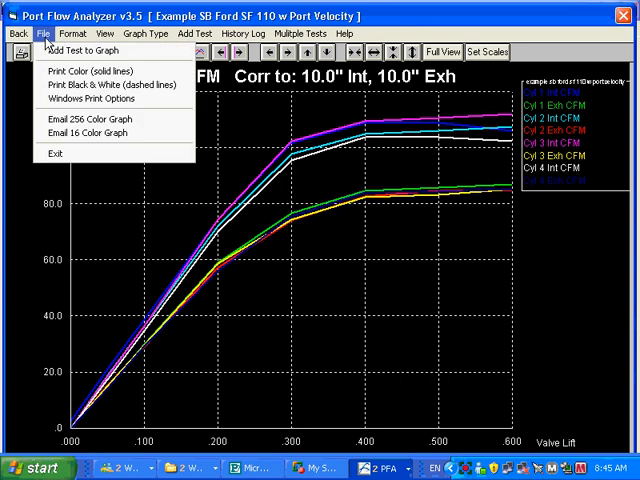
pyautogui.moveTo(80, 120)
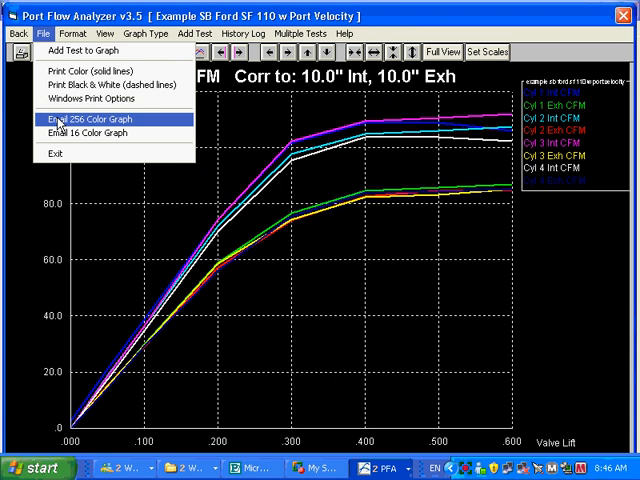
pyautogui.moveTo(80, 132)
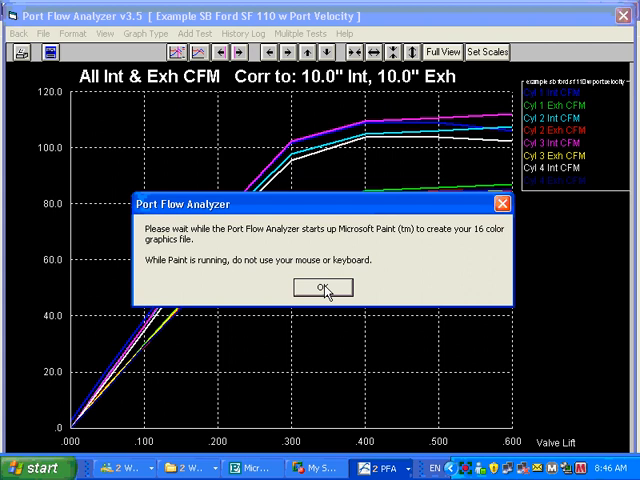
# Acknowledge the Paint notice and save Graph.bmp as a 24-bit bitmap.
pyautogui.click(322, 288)
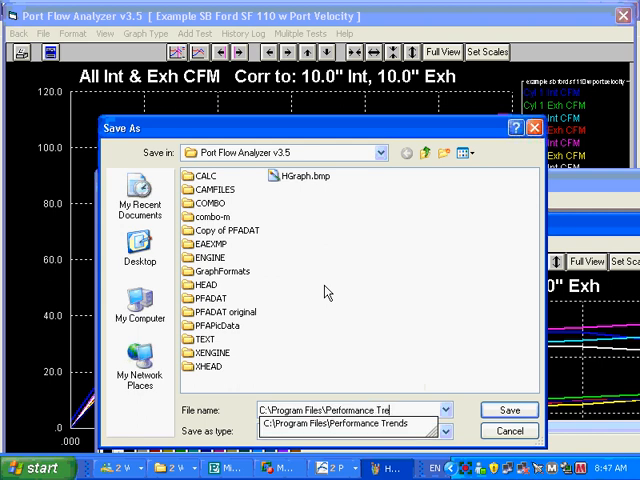
pyautogui.click(444, 410)
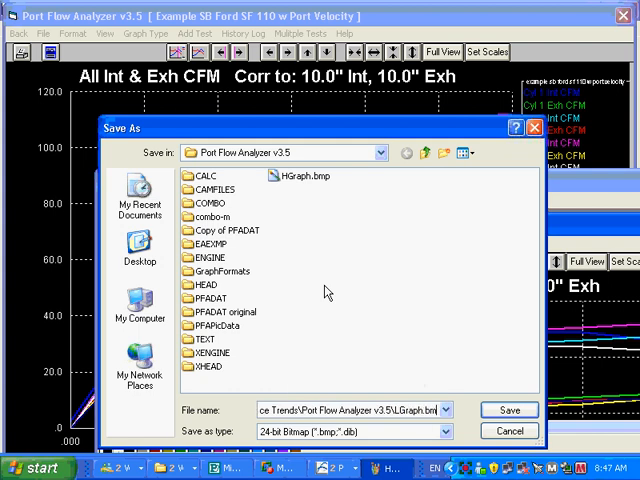
pyautogui.click(508, 410)
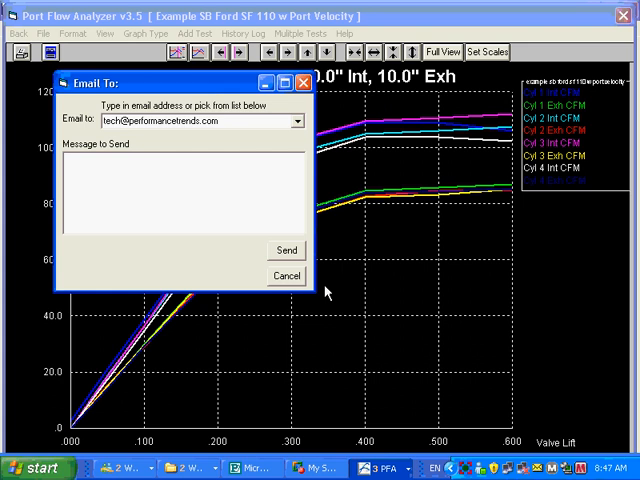
# Pick the feedback address as the email recipient.
pyautogui.click(298, 120)
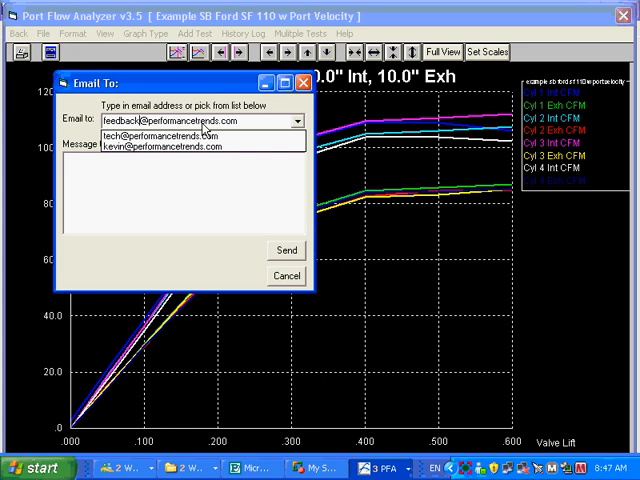
pyautogui.click(296, 120)
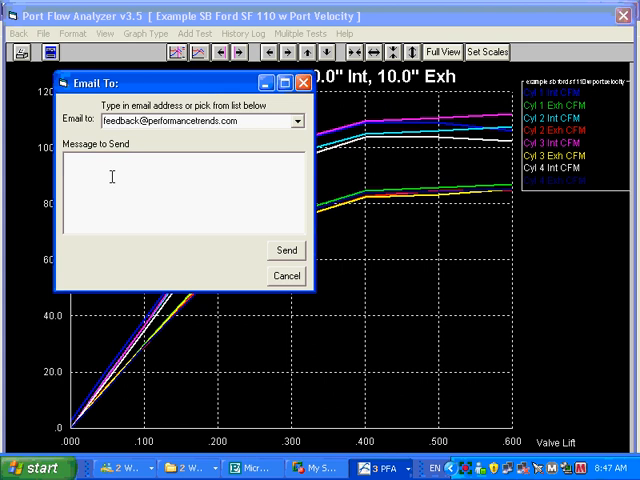
# Enter the message 'Brodix Alum #334' and send the graph email.
pyautogui.write('B')
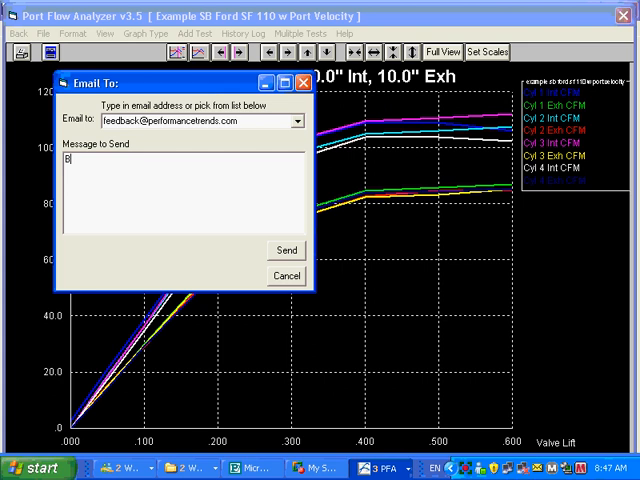
pyautogui.write('rodix Alum')
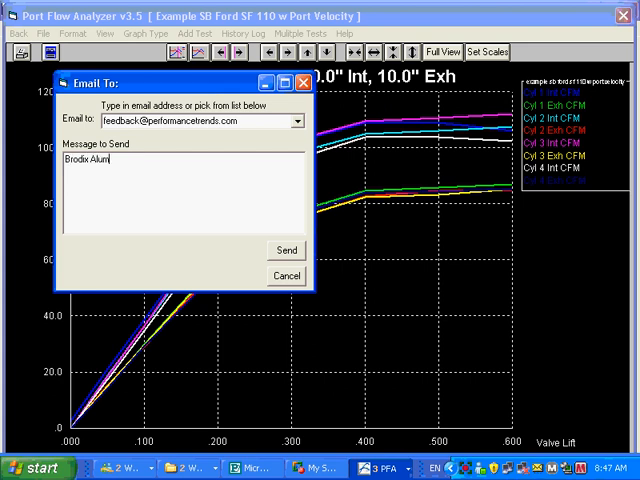
pyautogui.write('#334')
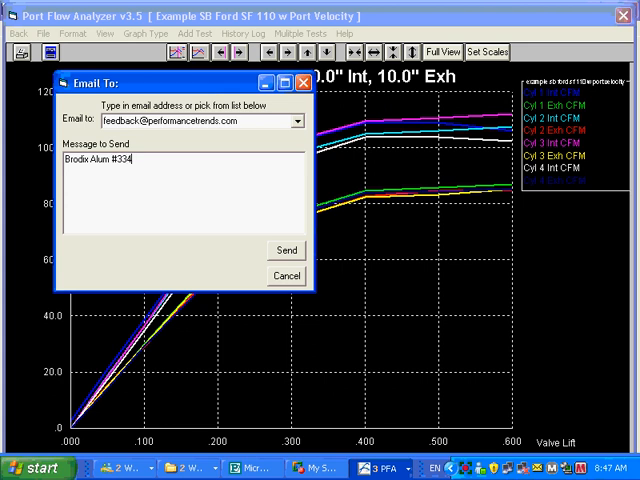
pyautogui.moveTo(372, 280)
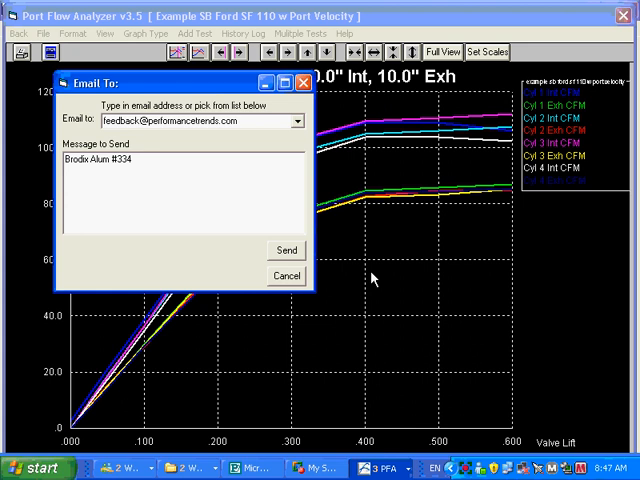
pyautogui.click(286, 250)
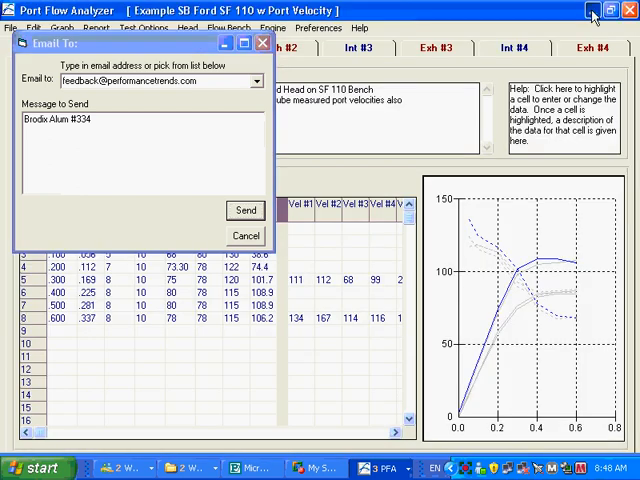
# Confirm sending, then view the received Port Flow Pro Graph email with its Brodix Alum #334 message and graph bitmap.
pyautogui.click(244, 210)
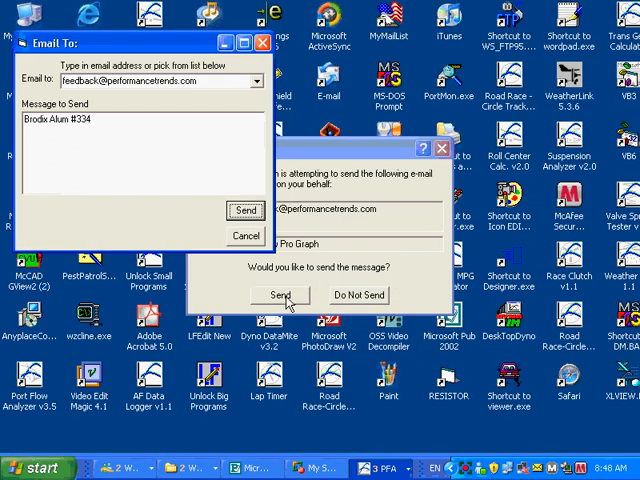
pyautogui.click(280, 296)
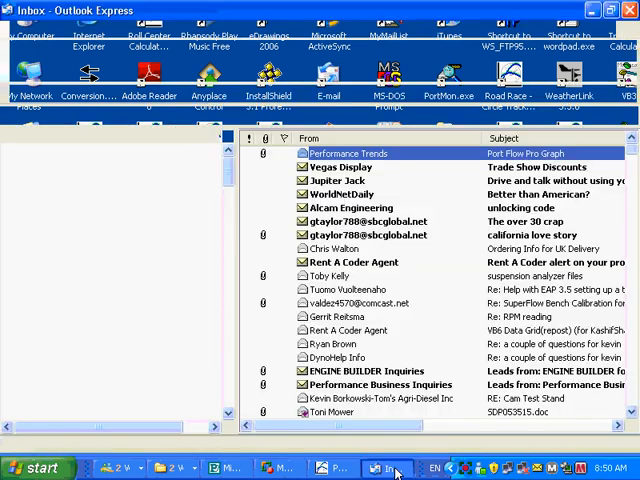
pyautogui.click(390, 468)
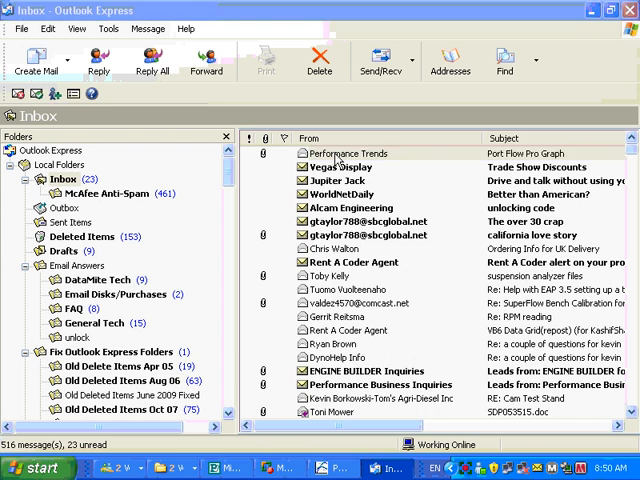
pyautogui.doubleClick(346, 152)
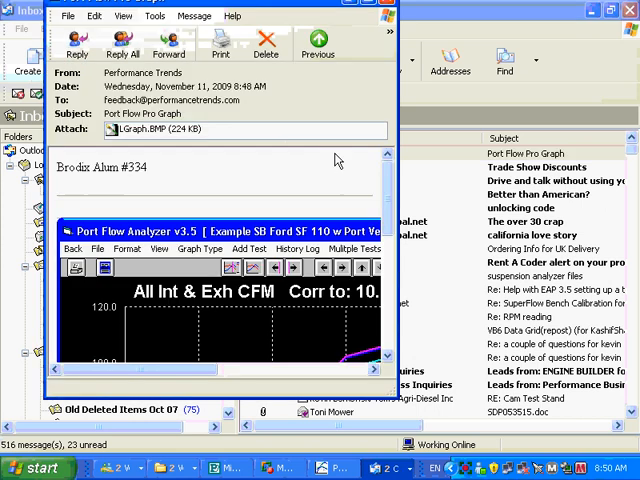
pyautogui.moveTo(324, 8)
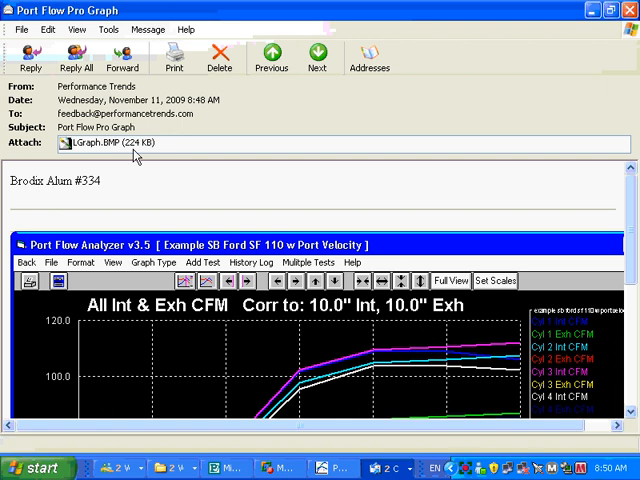
pyautogui.moveTo(156, 150)
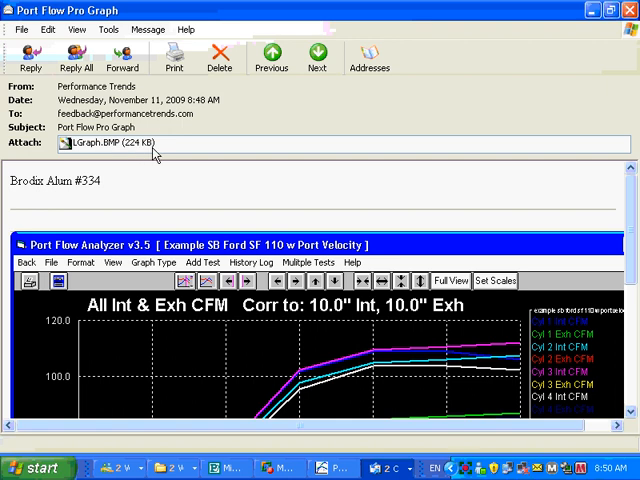
pyautogui.scroll(-3)
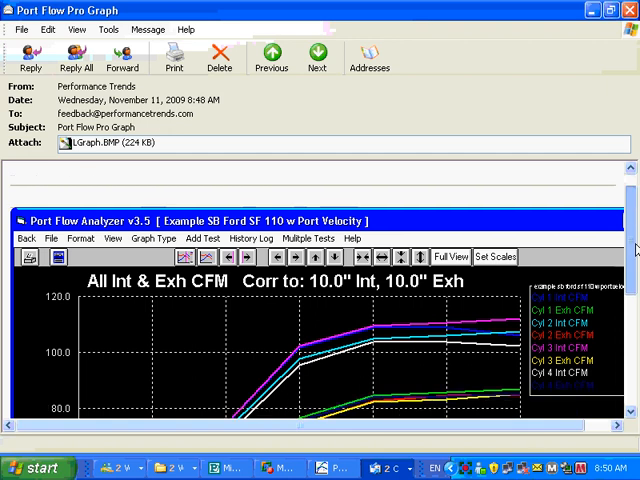